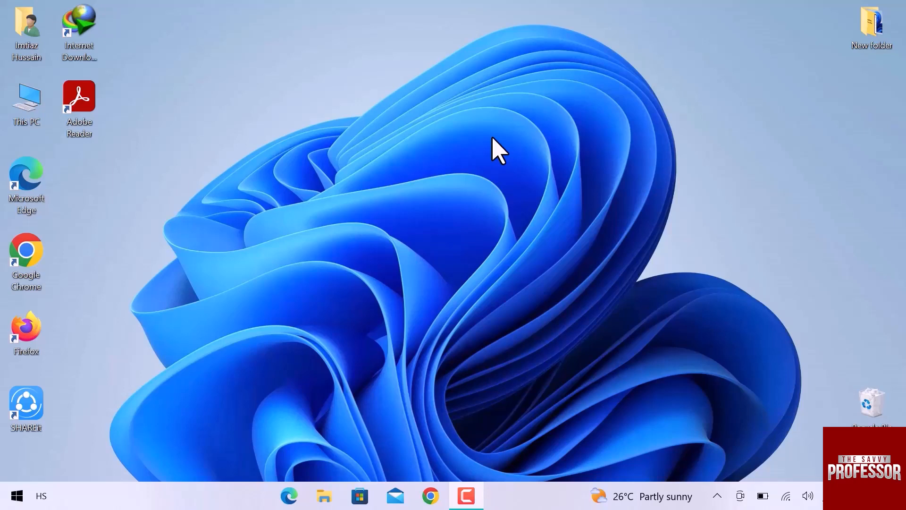
# Launch Acrobat Reader from the desktop shortcut and scroll the PDF to its tips section
pyautogui.click(79, 97)
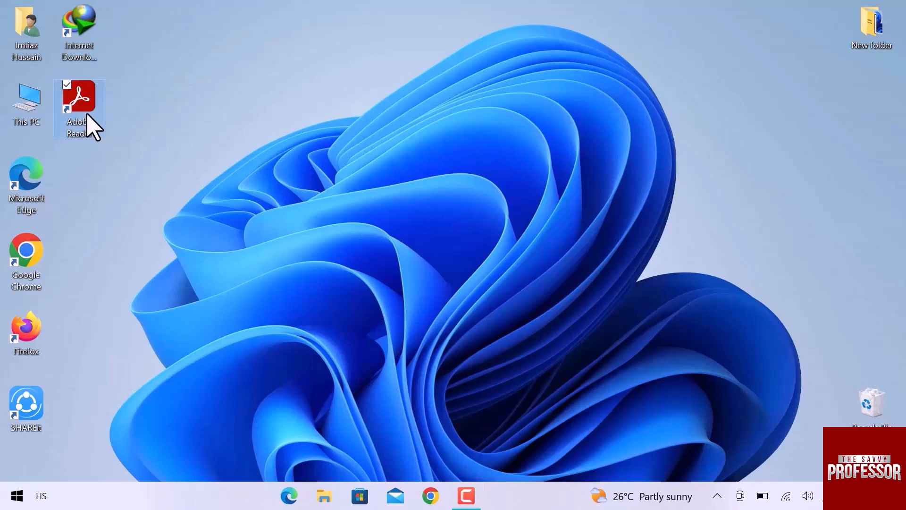
pyautogui.doubleClick(79, 96)
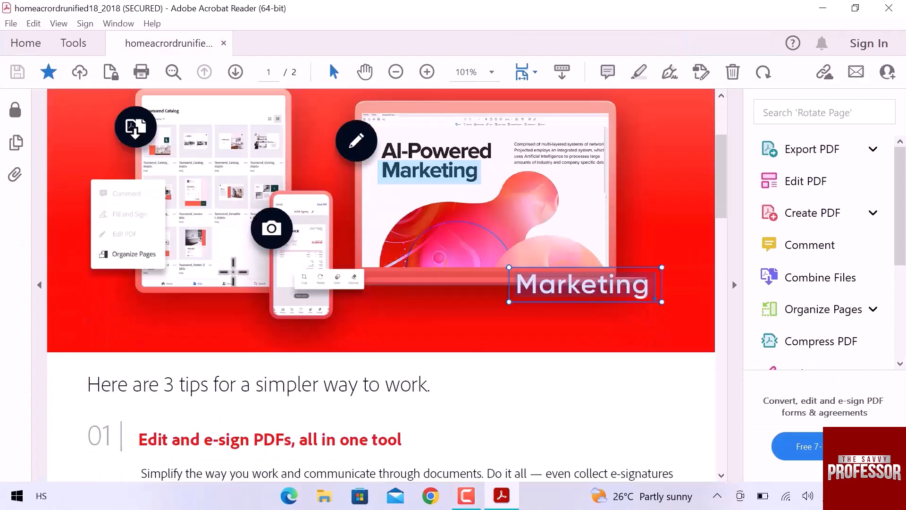
pyautogui.scroll(-3)
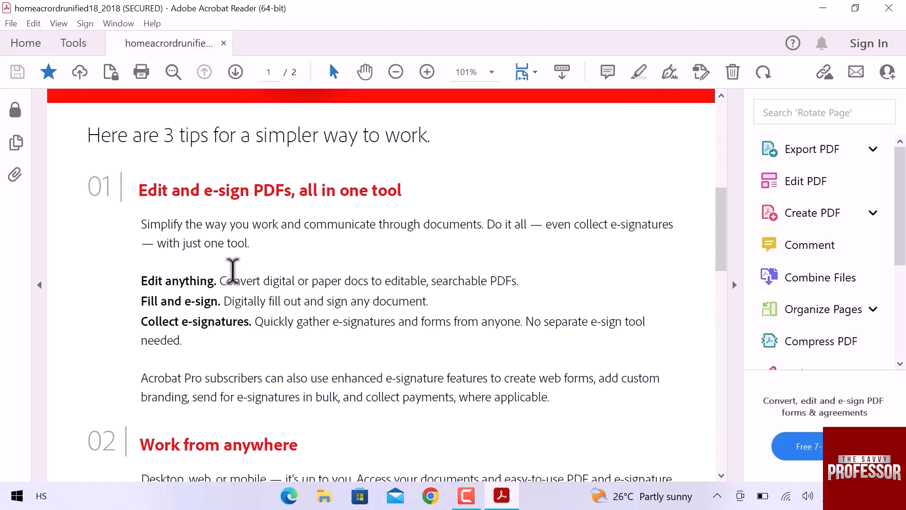
pyautogui.moveTo(183, 221)
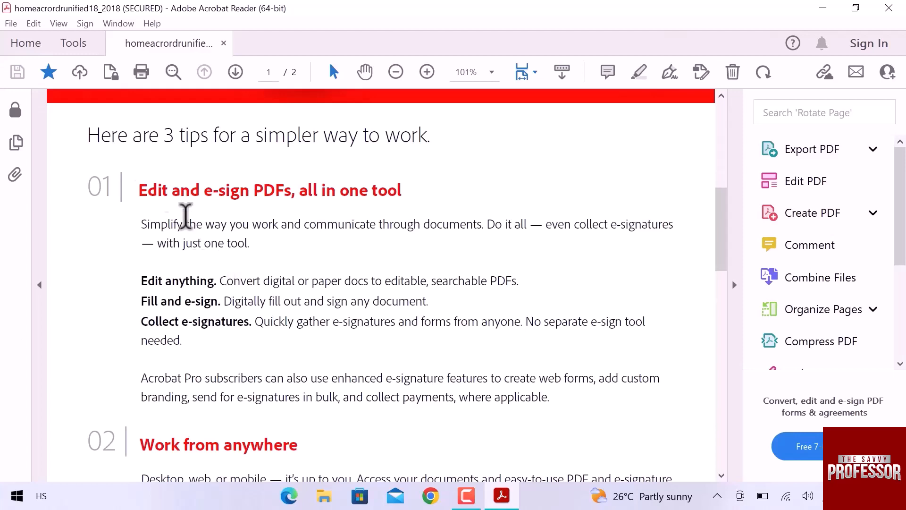
pyautogui.moveTo(62, 38)
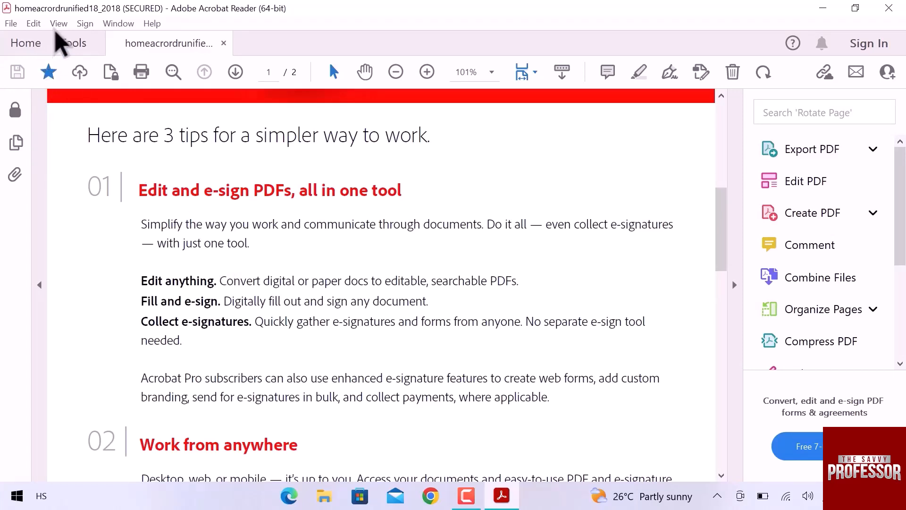
# Bring up the View menu to reach the Read Out Loud commands
pyautogui.click(58, 23)
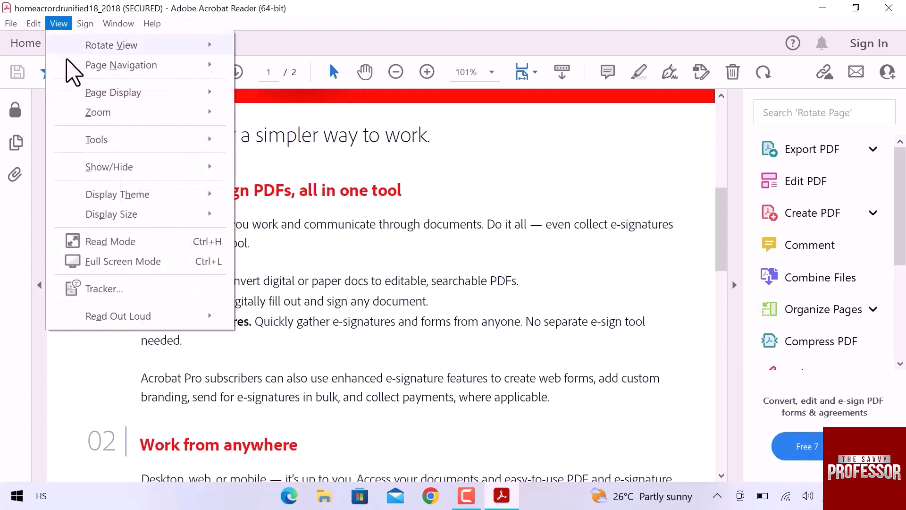
pyautogui.moveTo(118, 315)
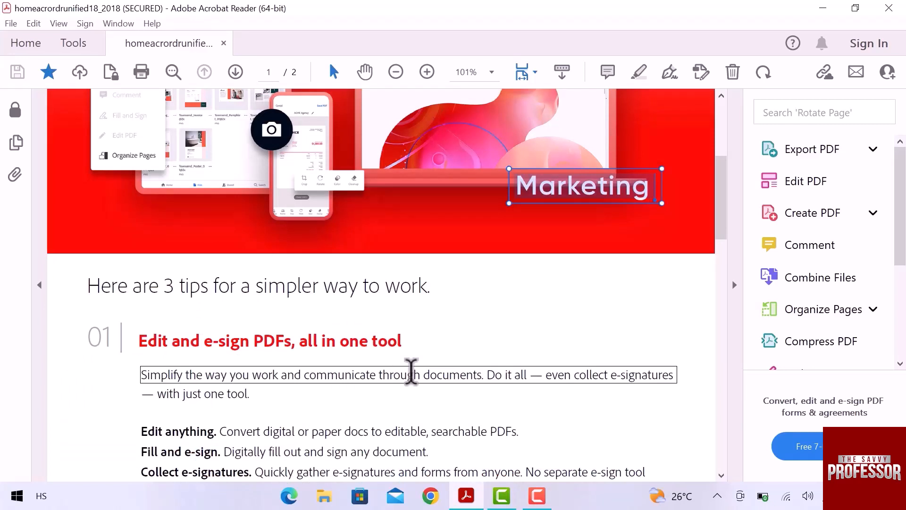
pyautogui.moveTo(309, 298)
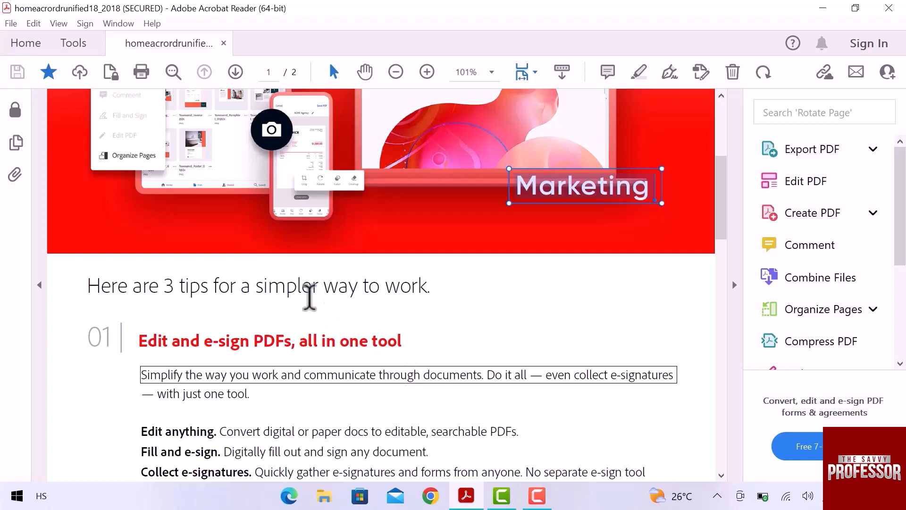
pyautogui.moveTo(208, 225)
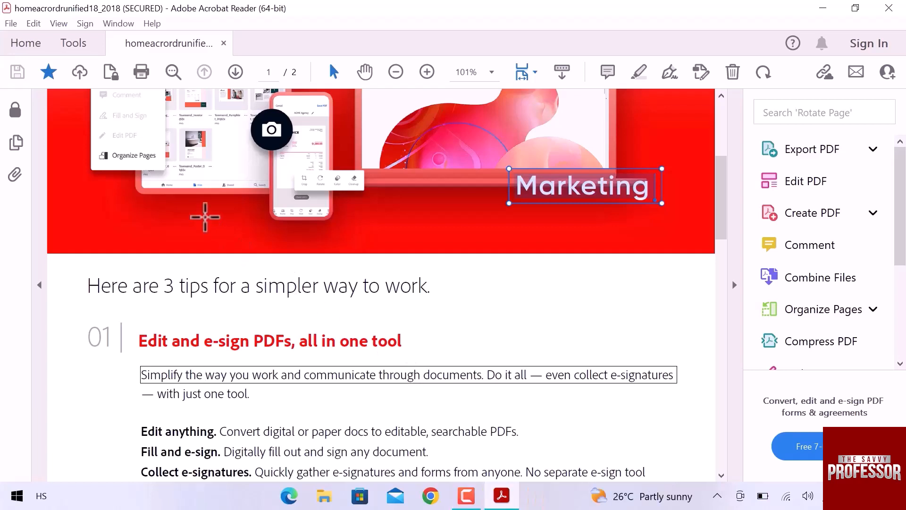
pyautogui.click(59, 24)
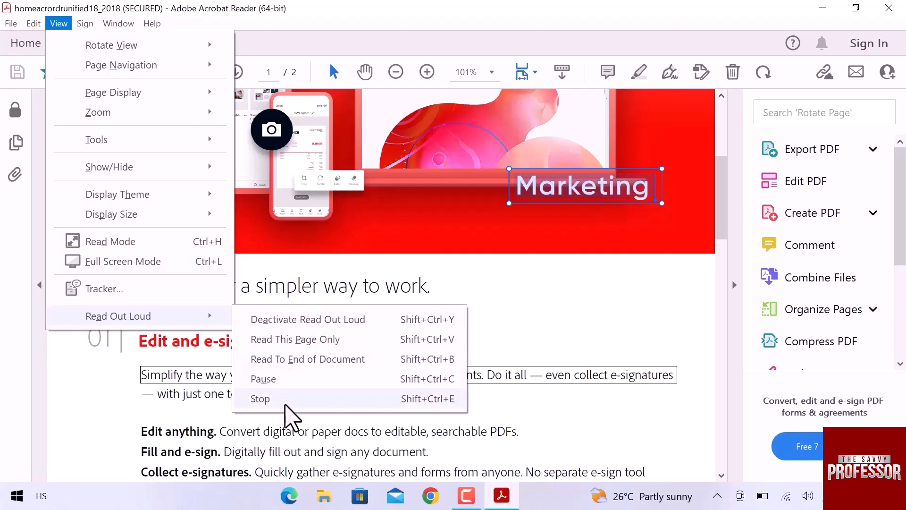
pyautogui.moveTo(257, 408)
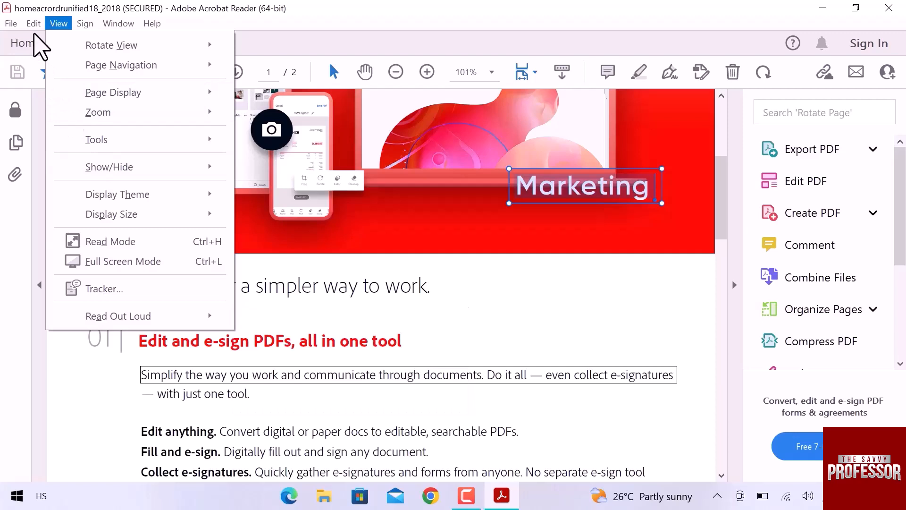
# Reach the Preferences window through the Edit menu
pyautogui.click(33, 23)
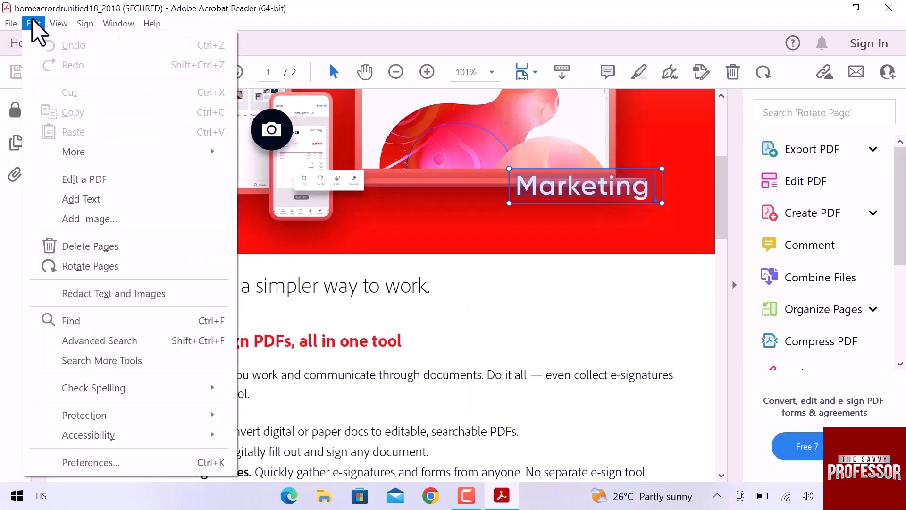
pyautogui.click(91, 462)
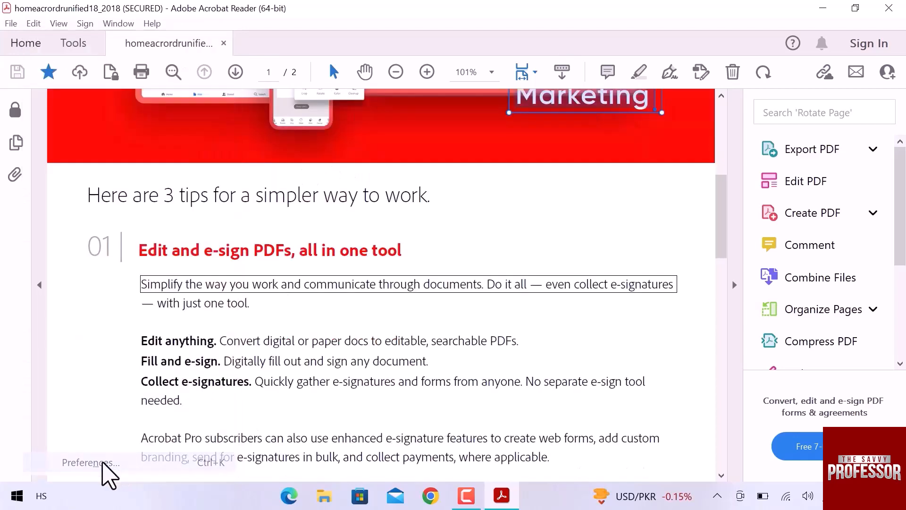
pyautogui.click(90, 462)
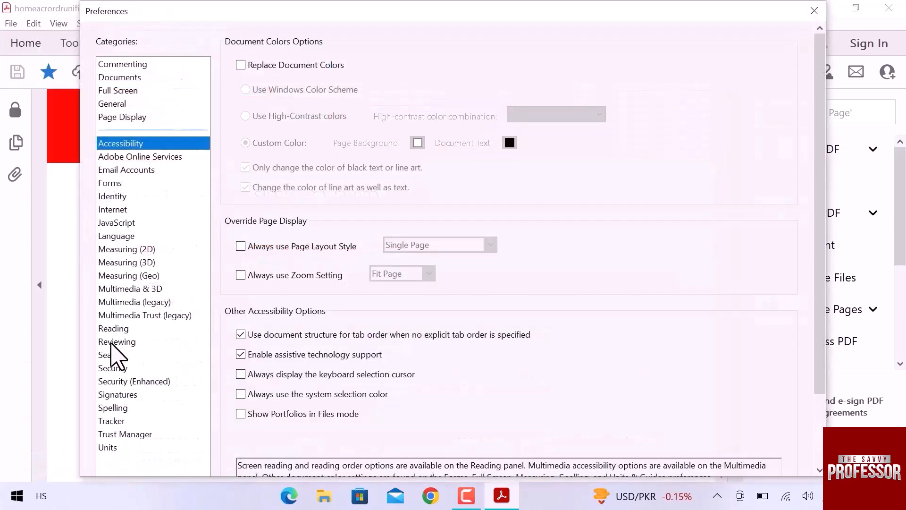
# In Reading preferences, try the Microsoft Zira Desktop voice, then revert to the default voice
pyautogui.click(114, 328)
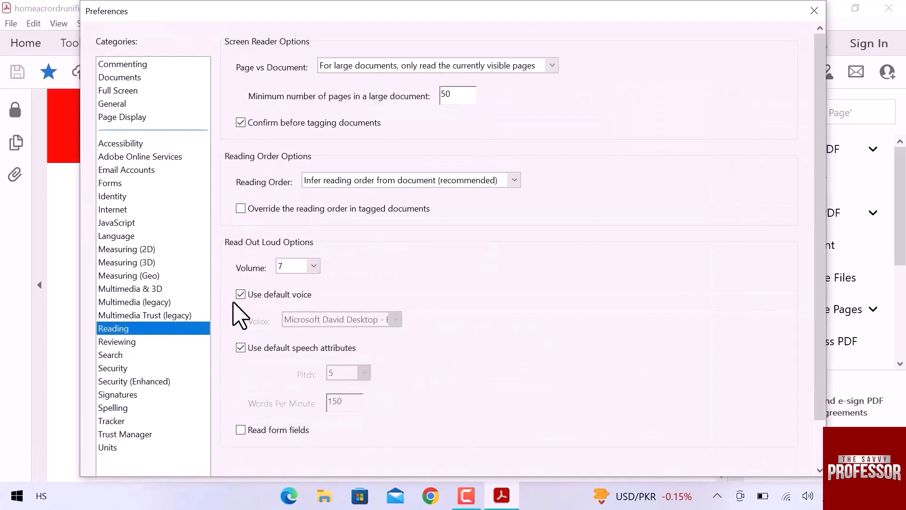
pyautogui.click(241, 295)
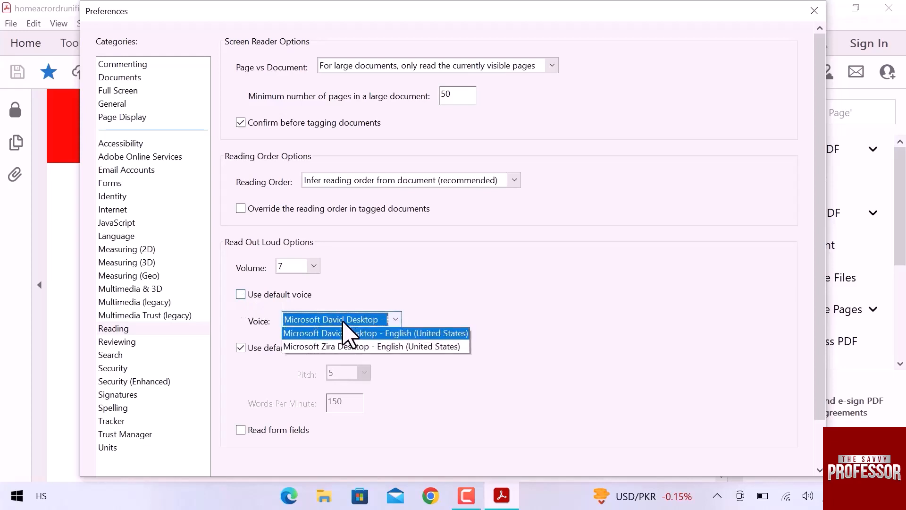
pyautogui.click(376, 346)
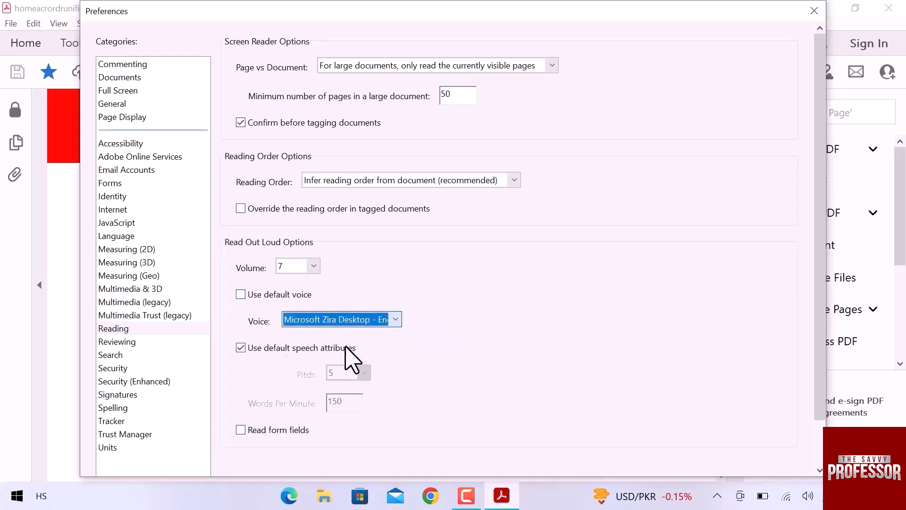
pyautogui.click(241, 295)
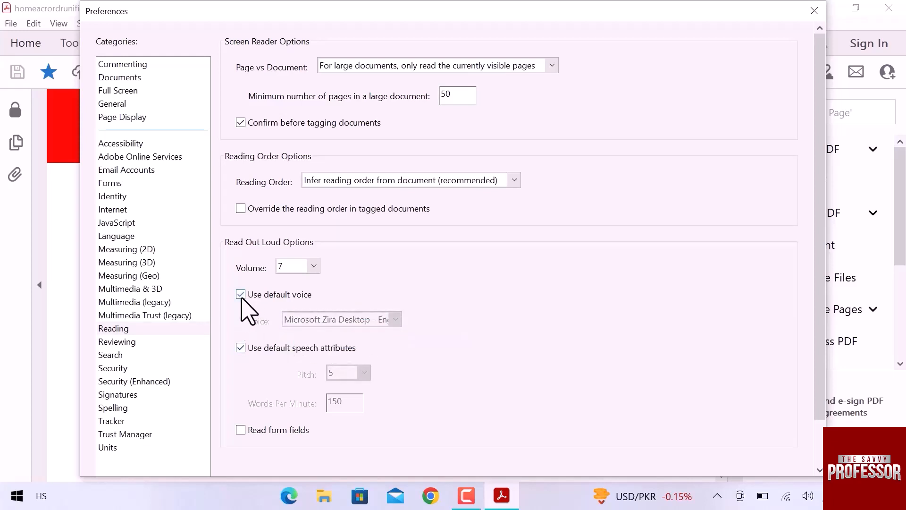
pyautogui.click(291, 266)
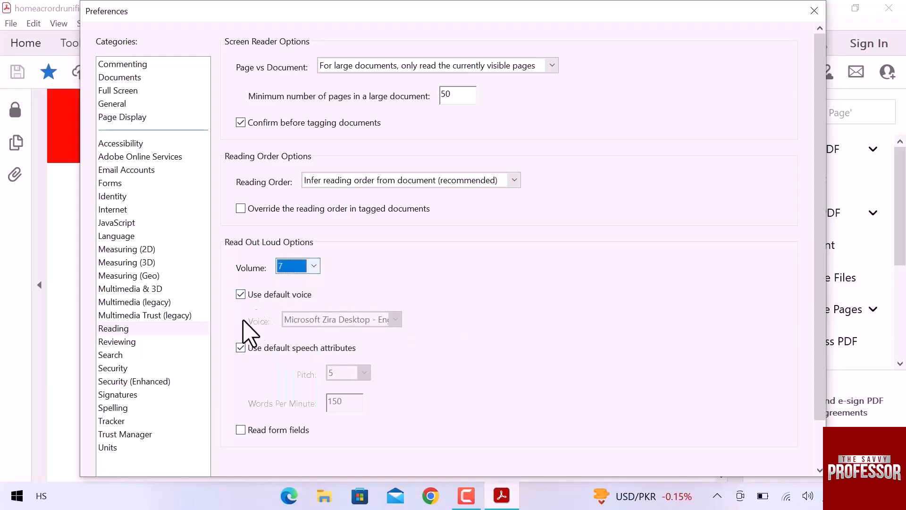
# Try custom pitch and words-per-minute settings, restore defaults, and cancel the Preferences window
pyautogui.click(241, 348)
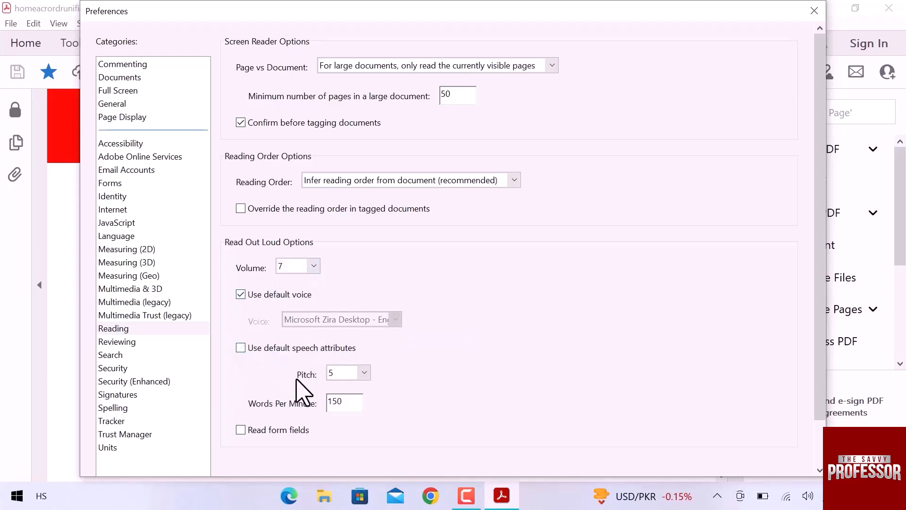
pyautogui.click(363, 373)
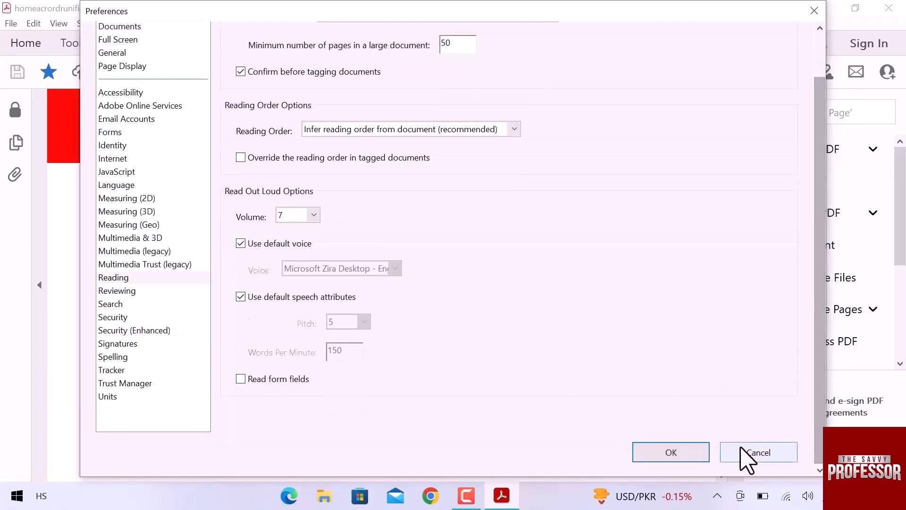
pyautogui.click(759, 452)
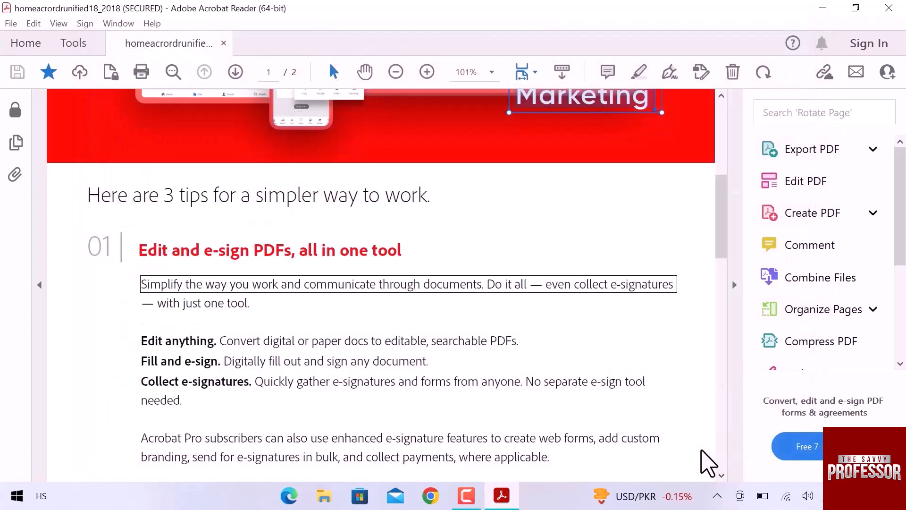